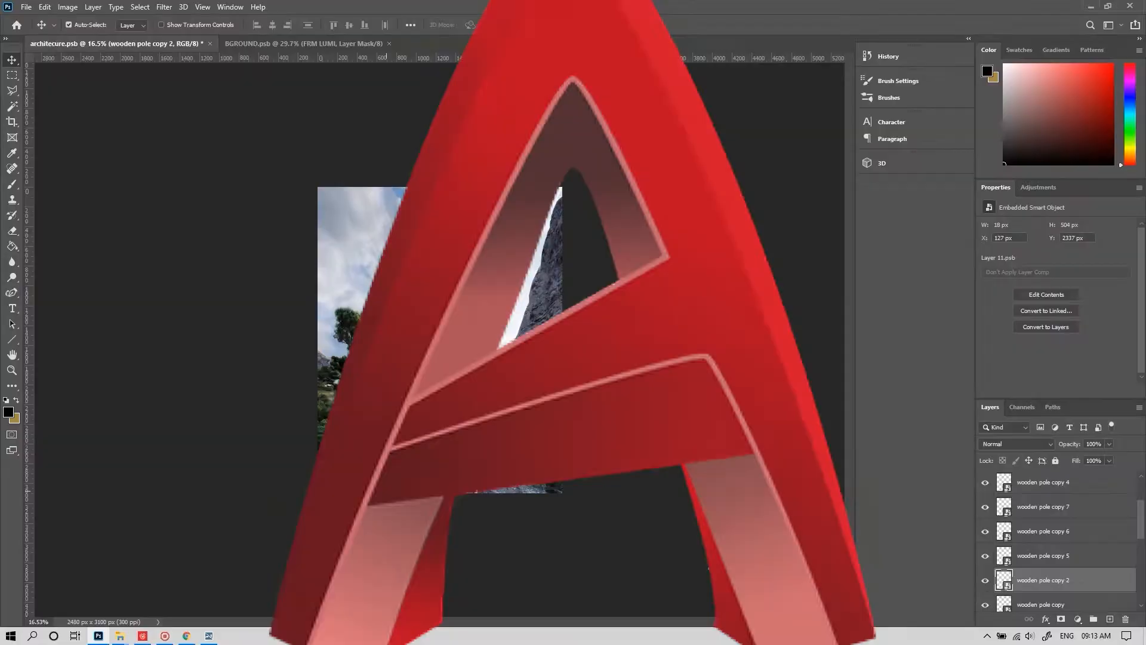
Switch from Photoshop to the SketchUp window showing the sectioned house model
click(306, 43)
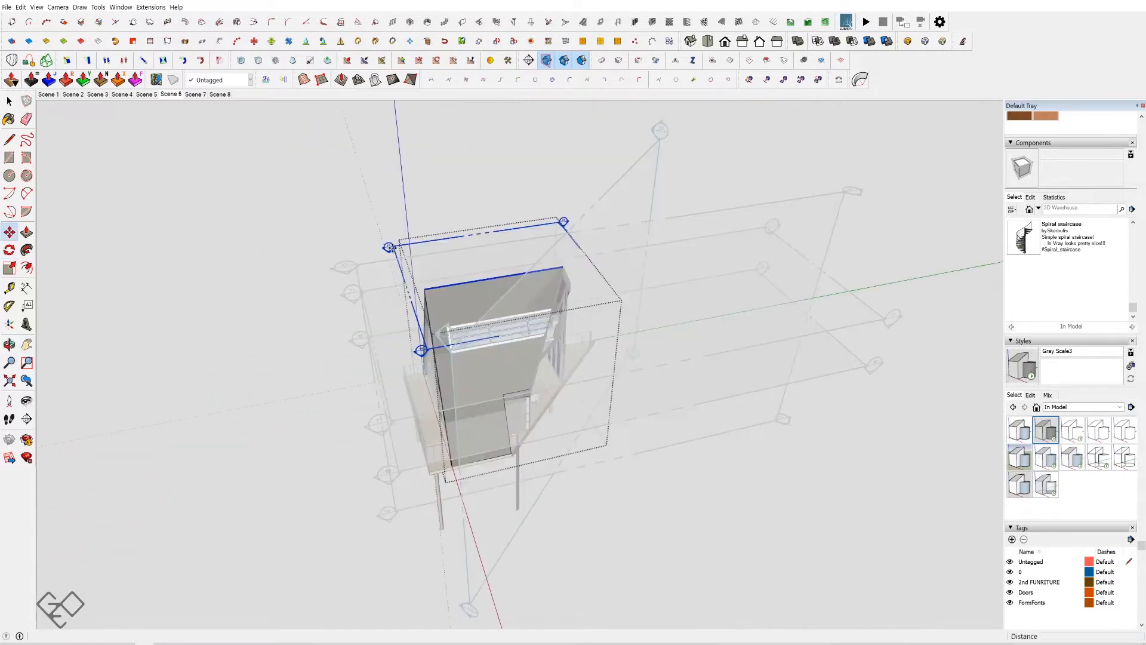
drag(423, 351, 423, 303)
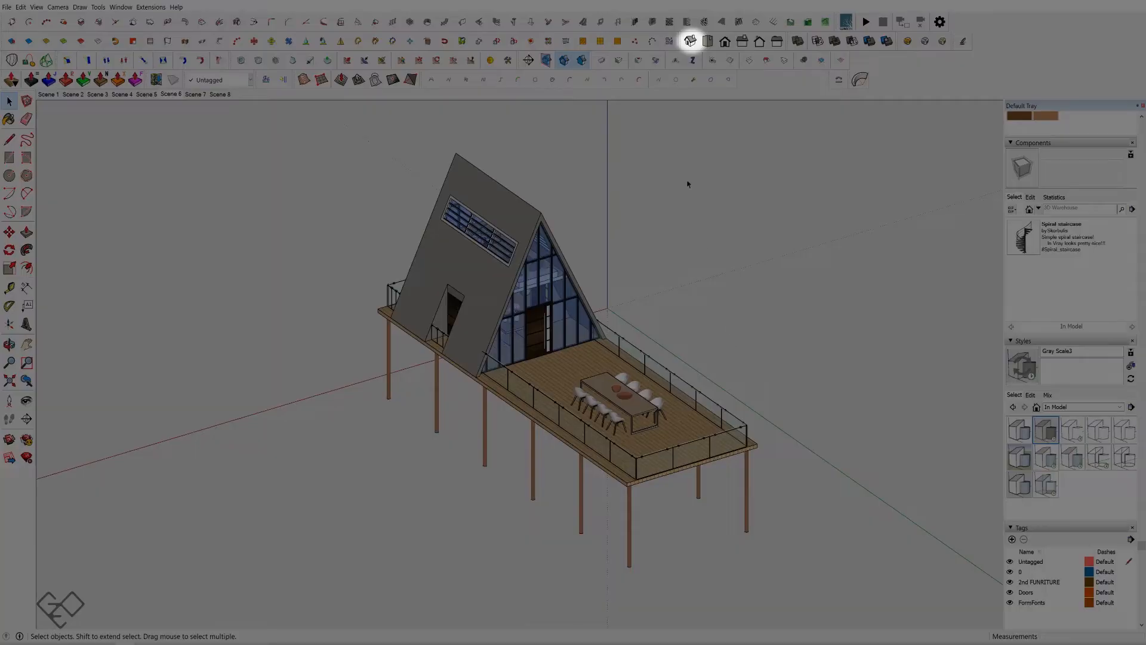
Snap the A-frame house to the standard isometric view
click(692, 39)
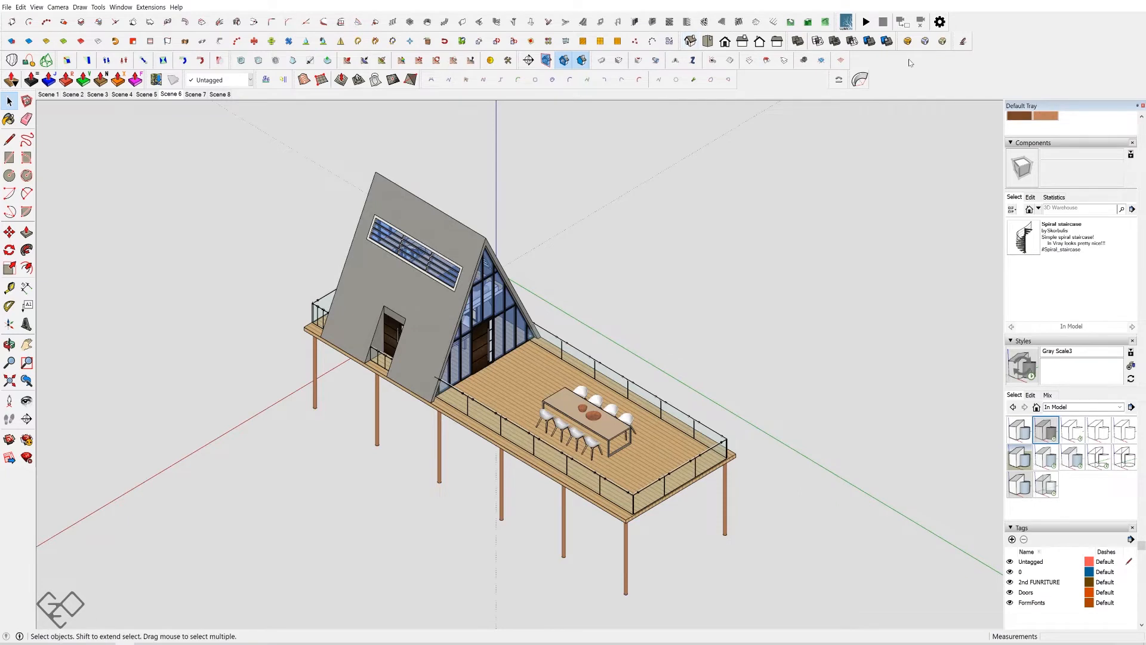
mouse_move(924, 572)
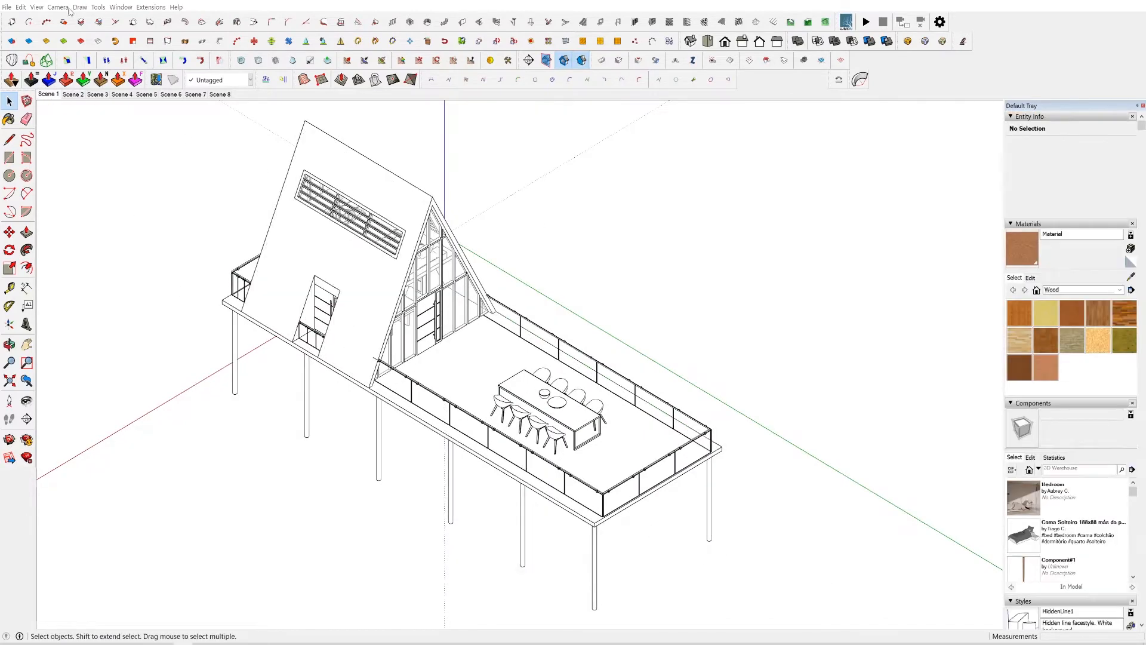
Export the hidden-line house view via File > Export > 2D Graphic
click(6, 8)
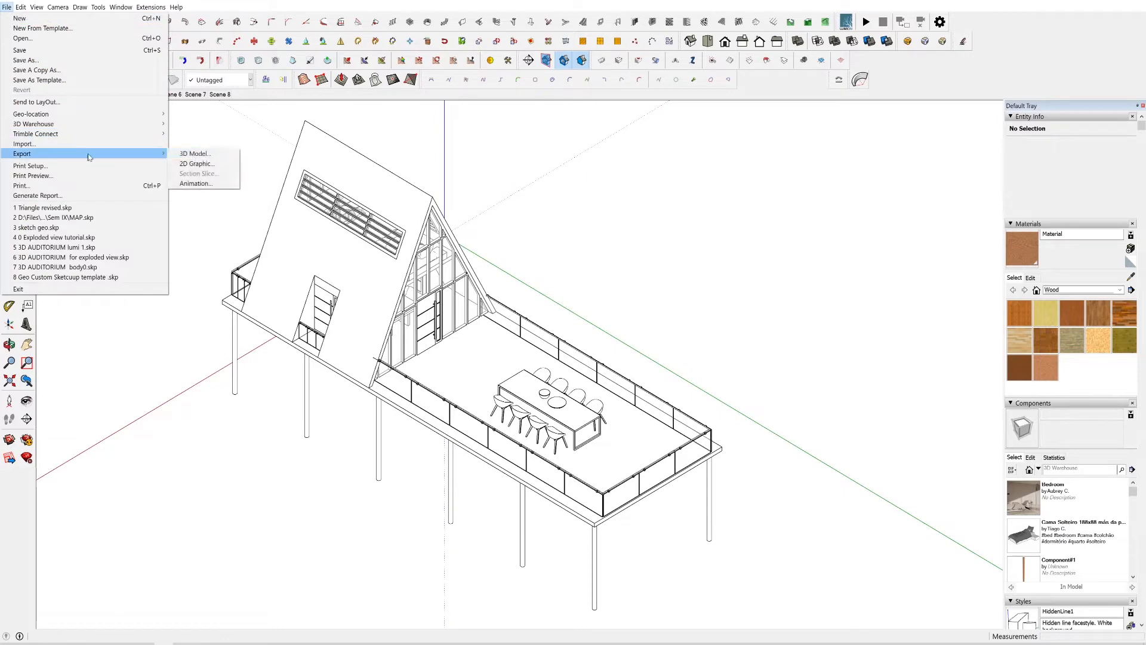
click(198, 163)
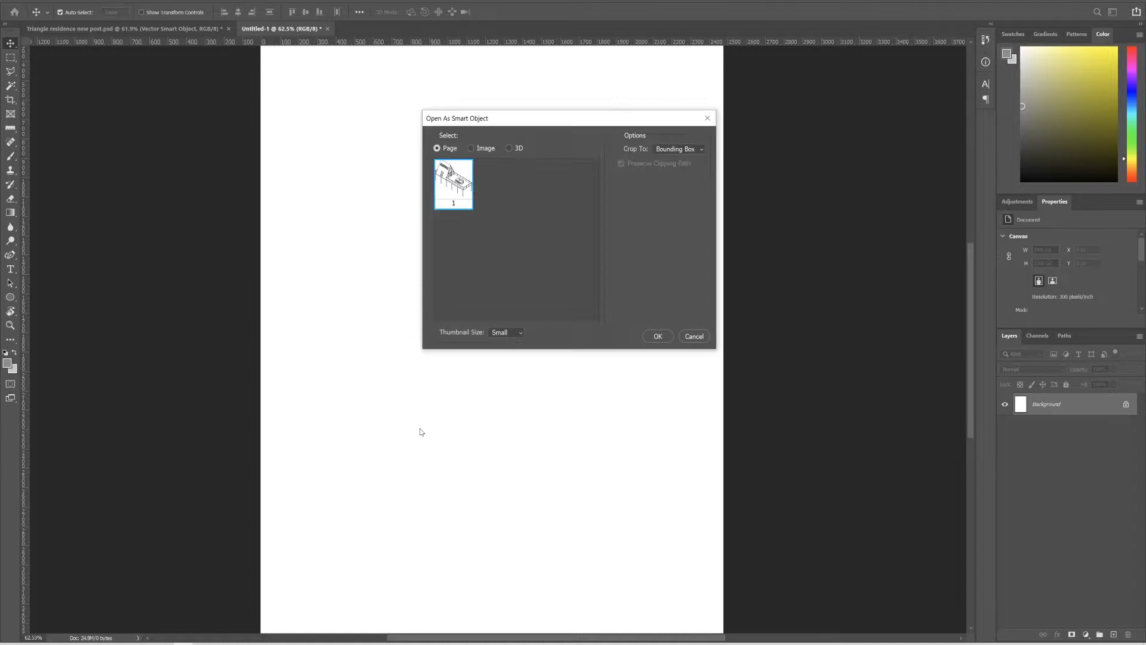
Place Page 1 of the exported house drawing as a smart object
click(657, 336)
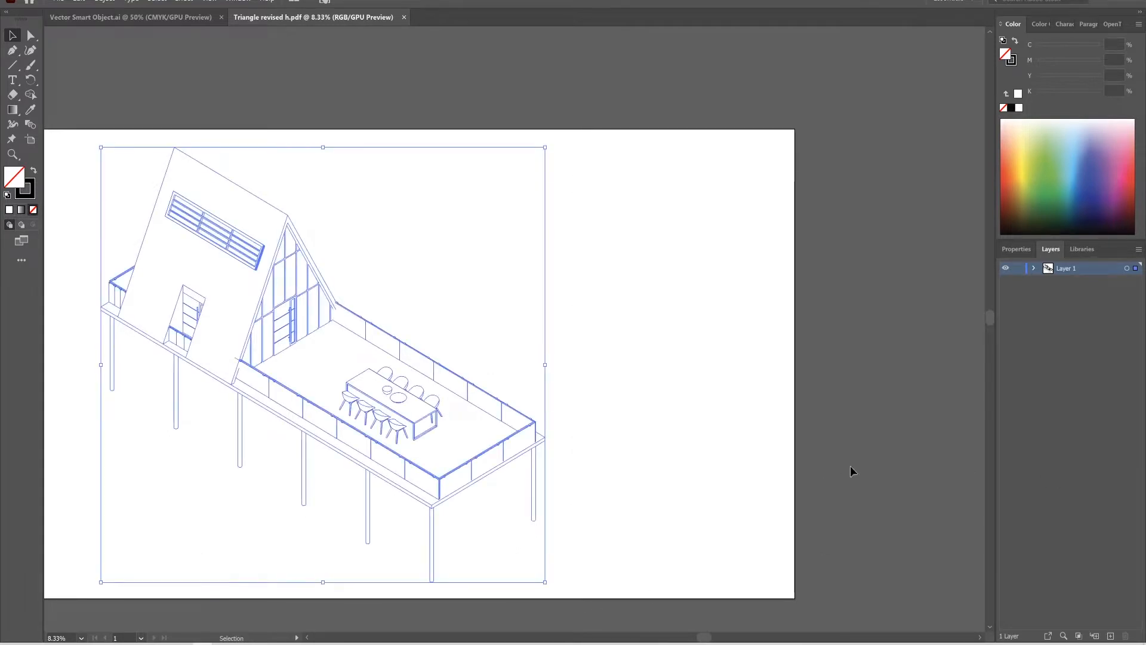
Give the house line drawing a heavier stroke weight in Illustrator's Properties panel
click(1016, 249)
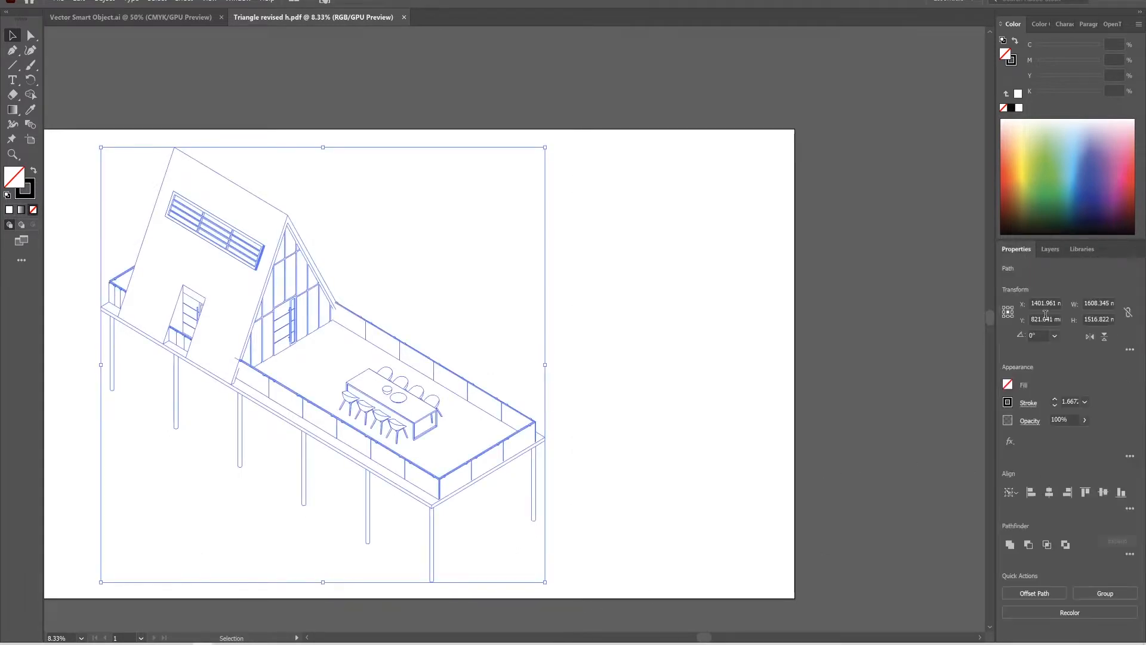
click(1084, 402)
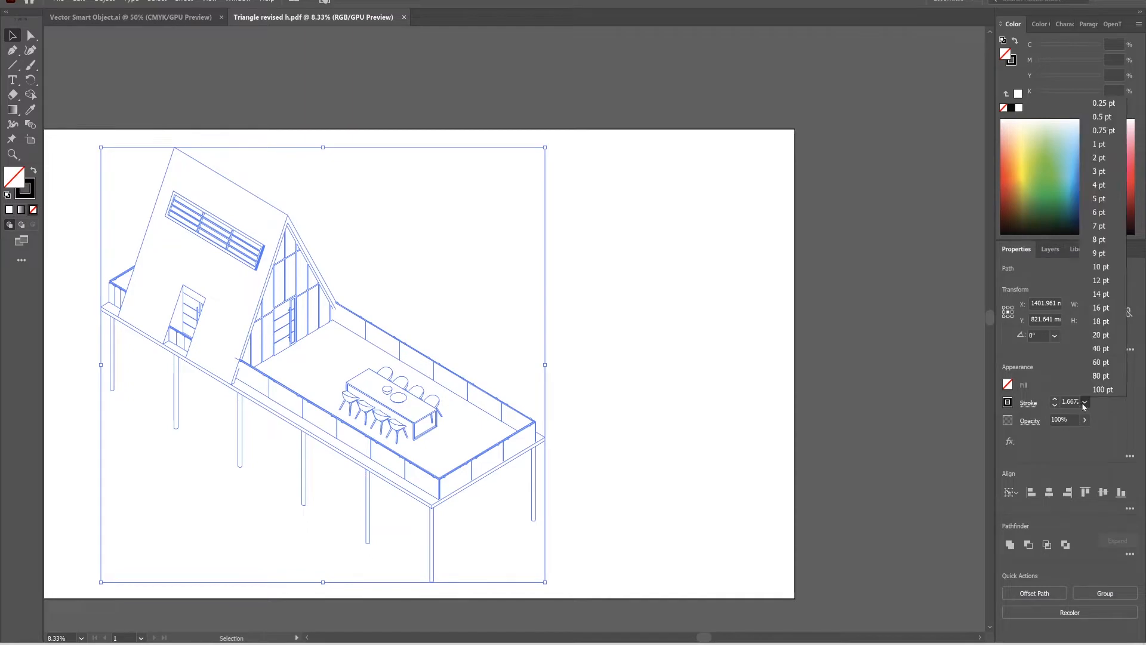
click(1099, 198)
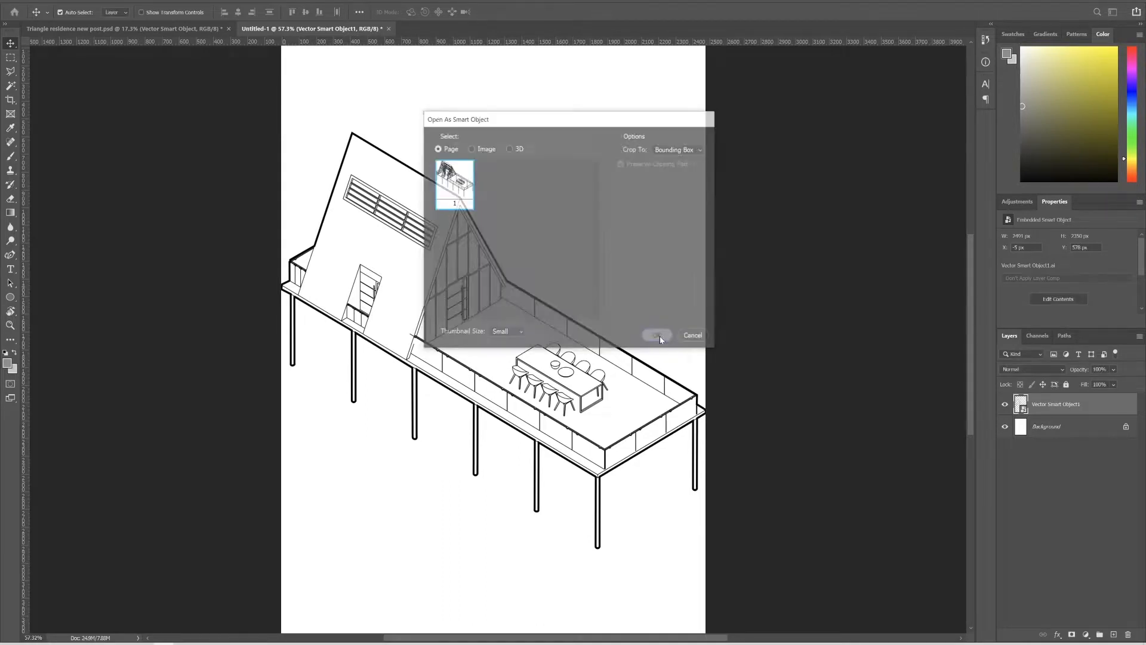
Place the wireframe PDF as a smart object and set its opacity to 91%
click(656, 335)
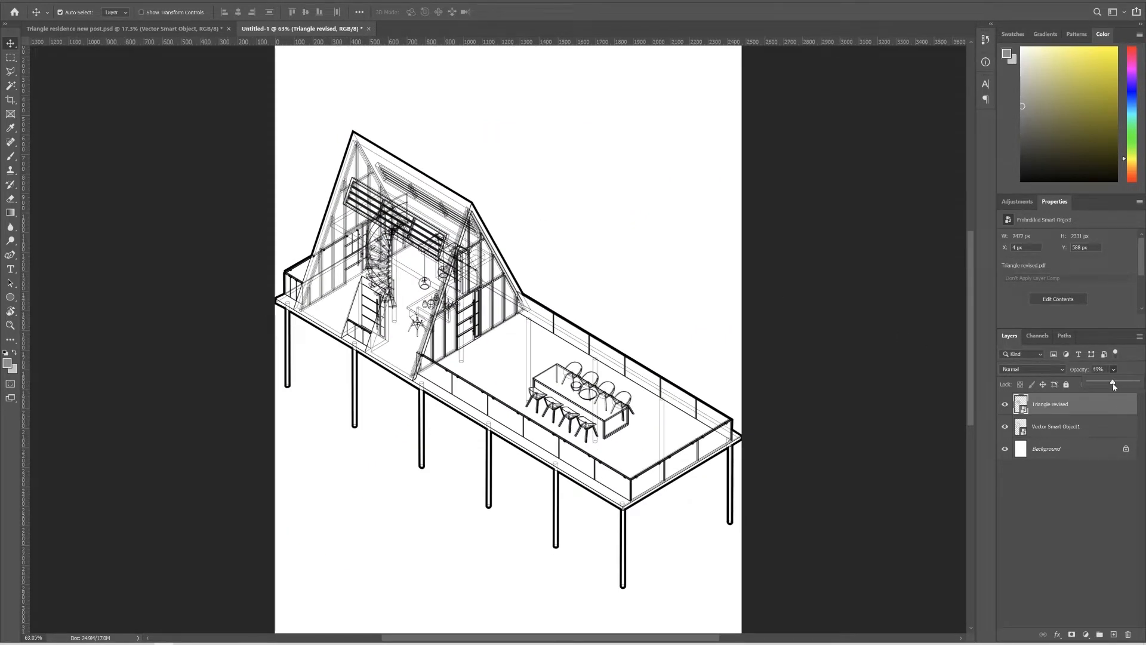
drag(1111, 384, 1097, 383)
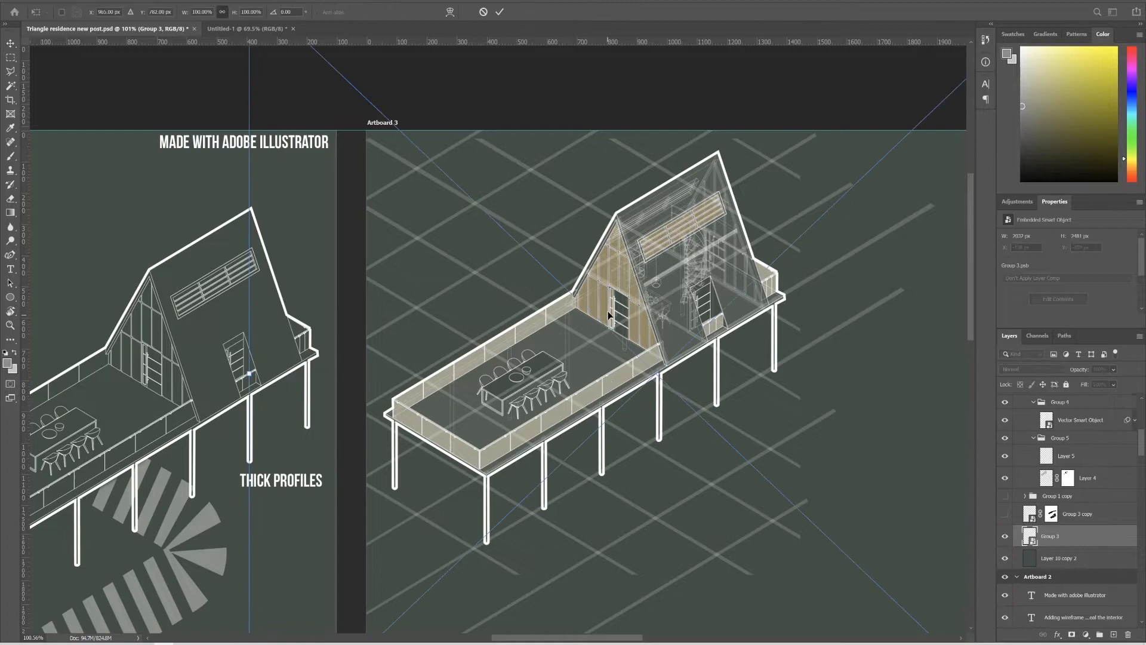
Start a free transform on the grid layer and switch it to Warp
key(Ctrl+T)
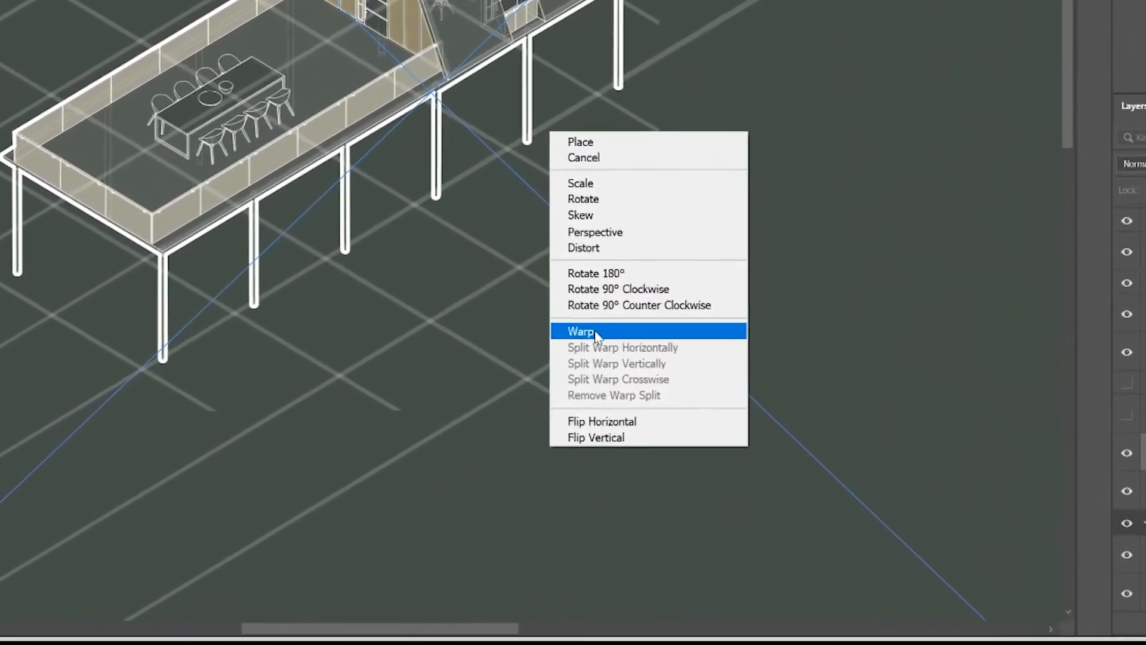
click(580, 331)
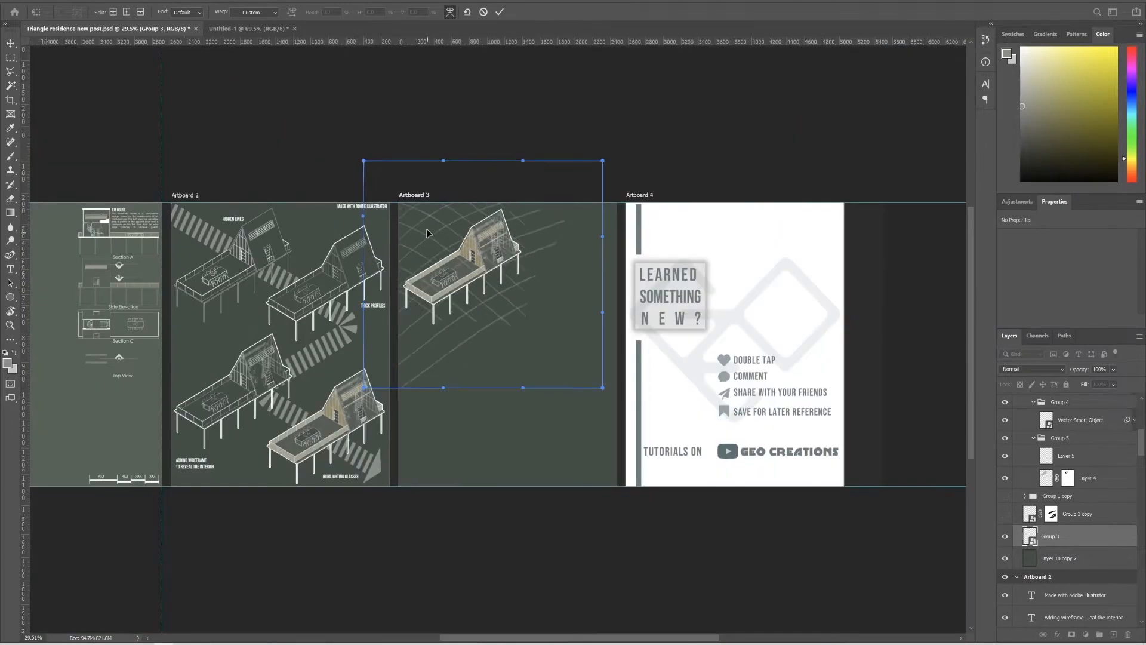
Drag the warp mesh to bend the grid into a curve
drag(363, 160, 444, 160)
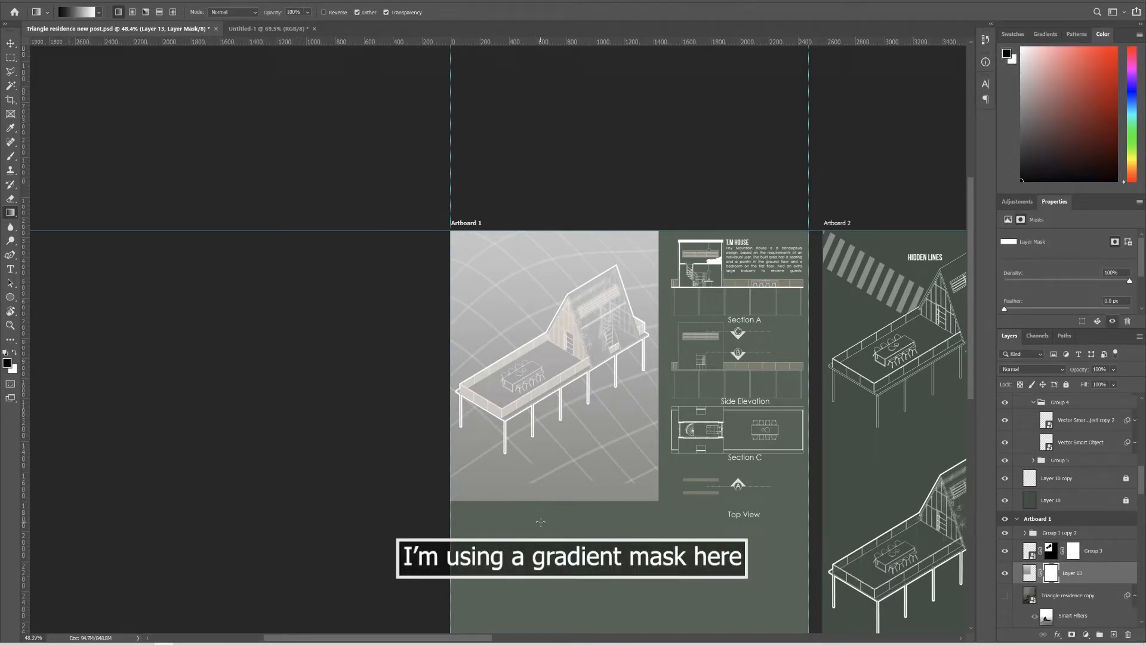
Drag a vertical black-to-white gradient on the layer mask to fade the image
drag(540, 327, 541, 530)
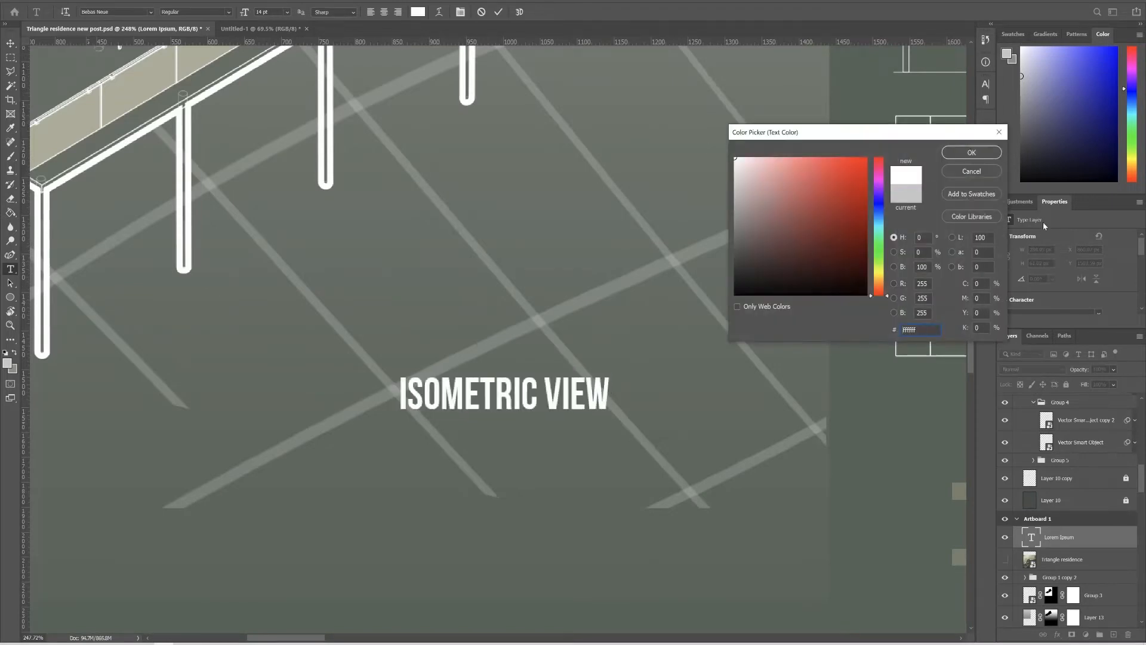
Make the ISOMETRIC VIEW title white and bring up transform options to skew it
click(971, 152)
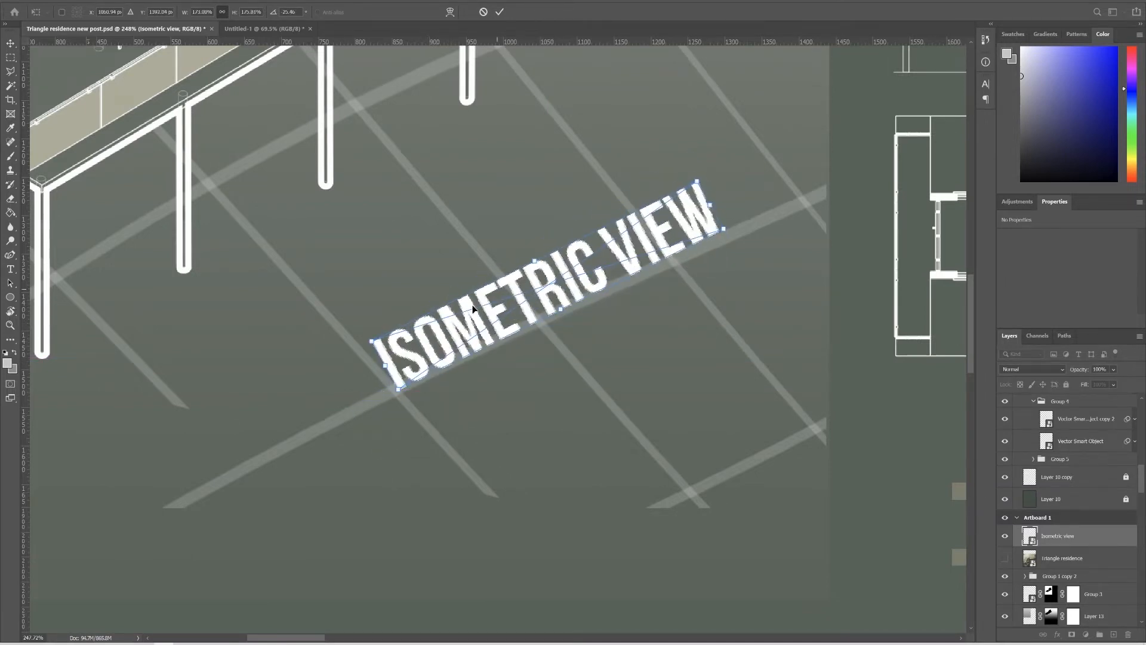
right_click(536, 295)
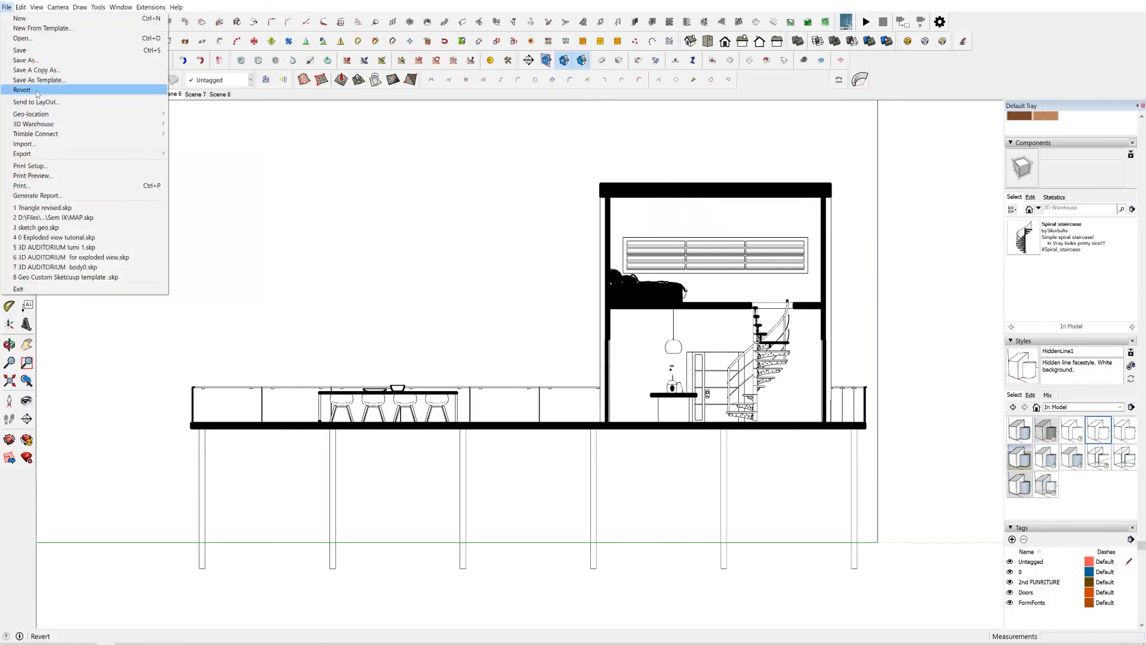
Export the SketchUp section view as a PDF 2D graphic to the desktop
click(21, 153)
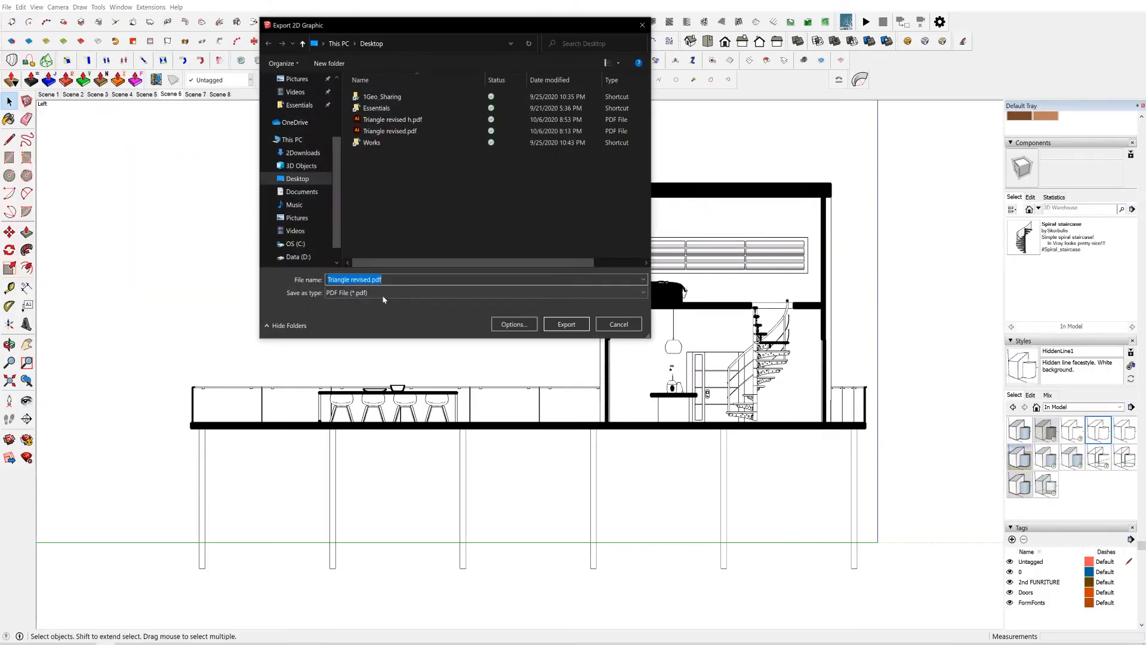
click(486, 292)
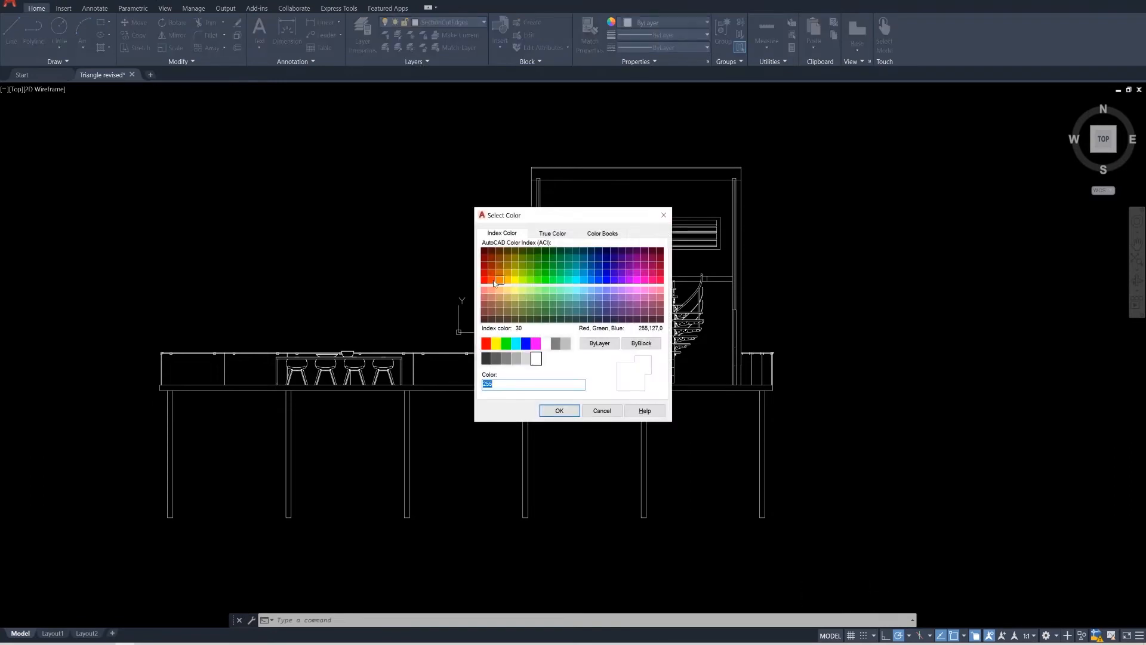
Pick an object colour, then delete the section's duplicate overlapping lines with OVERKILL
click(560, 410)
text(OVERKILL)
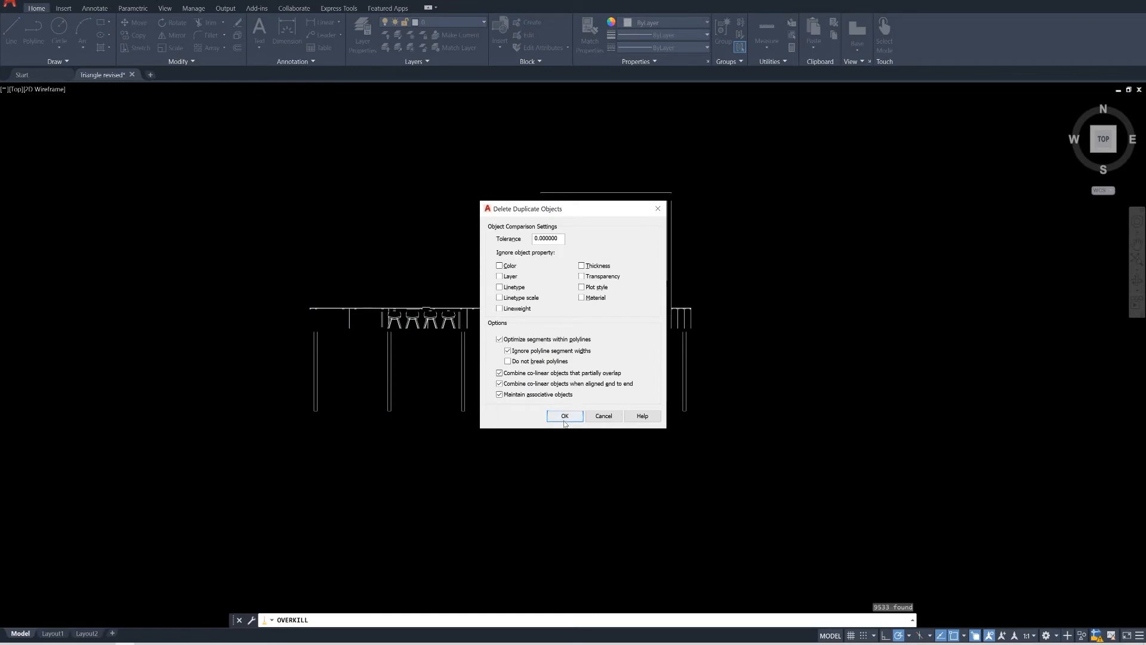
click(564, 415)
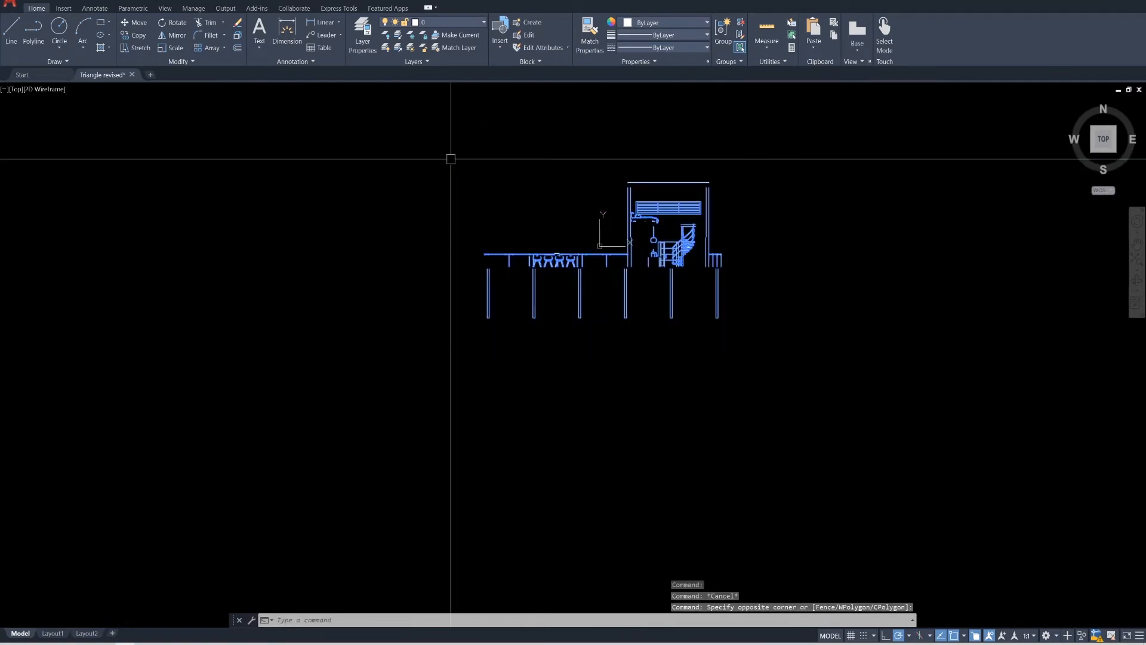
mouse_move(450, 161)
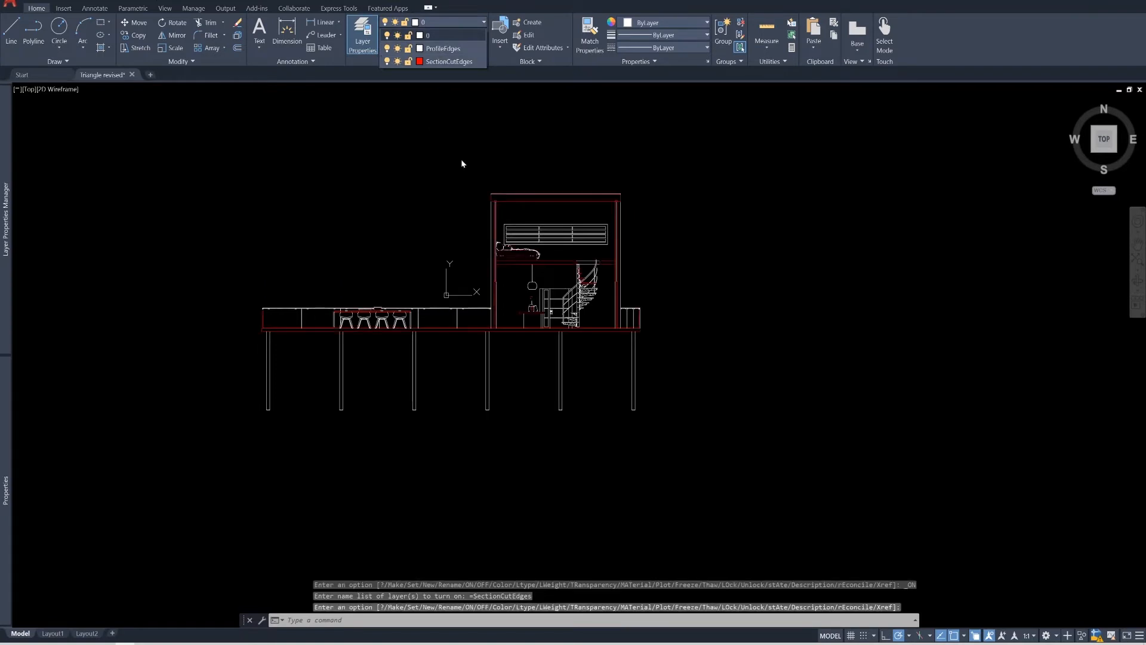
In Layer Properties Manager, set a heavier lineweight on the SectionCutEdges layer
click(361, 35)
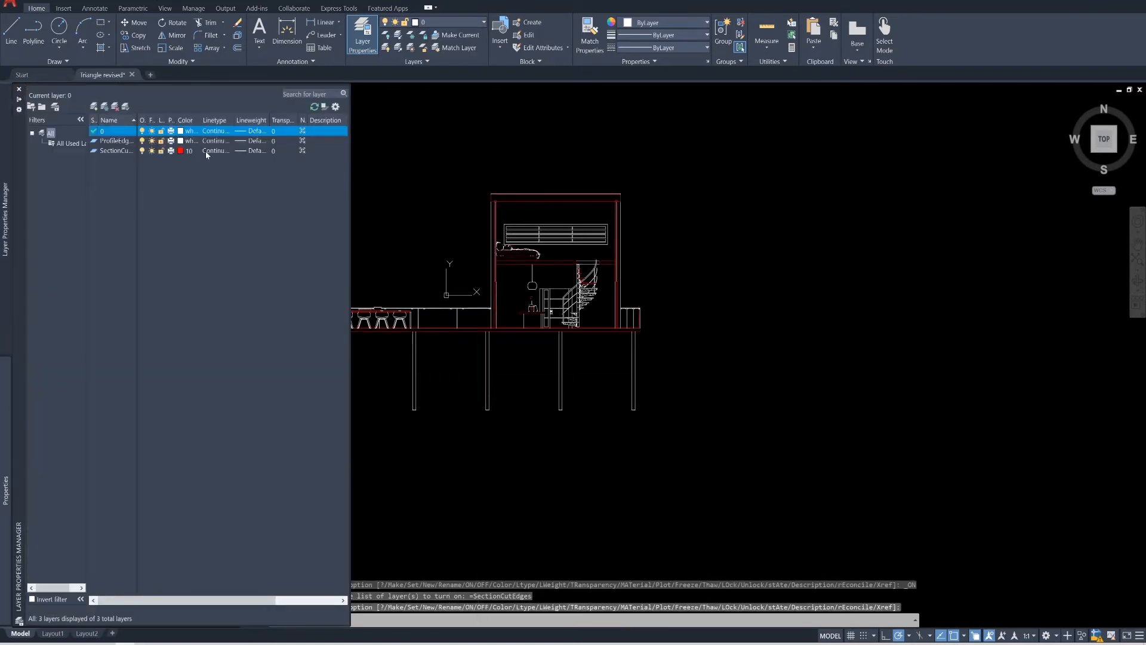
click(256, 151)
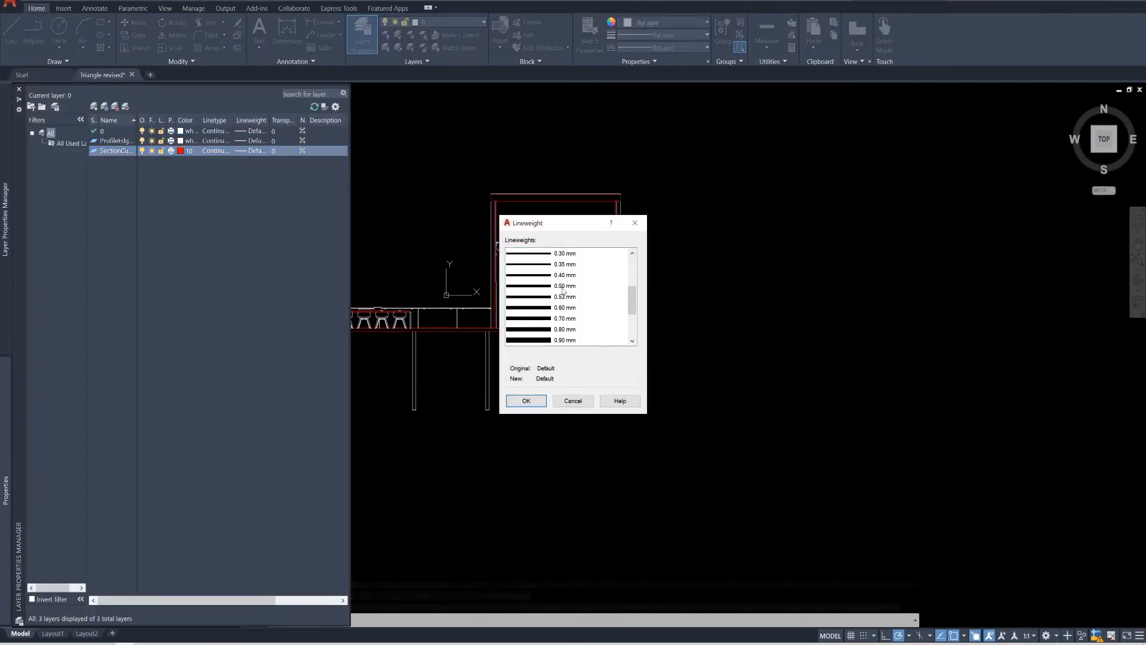